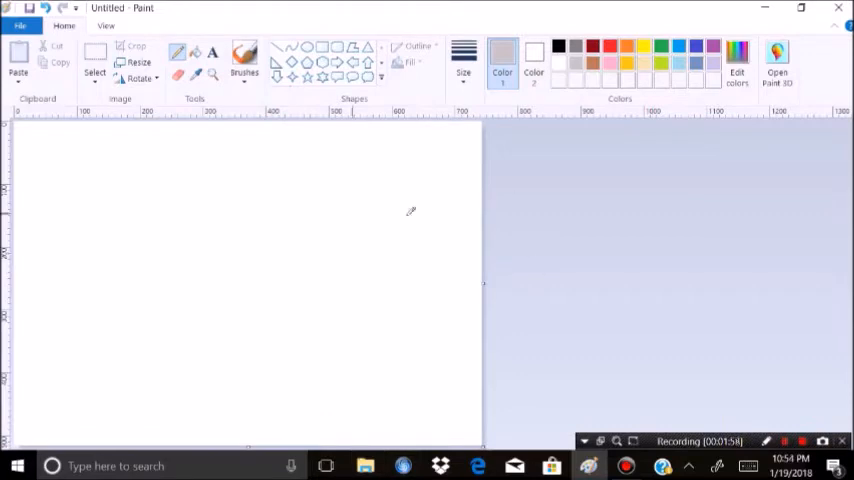
pyautogui.moveTo(258, 212)
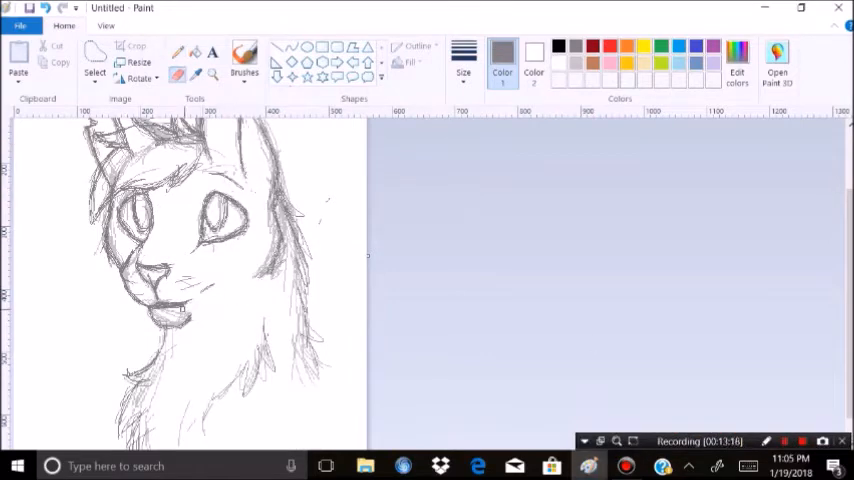
# - Inspect the sketch at different zoom levels and redraw the eyes, muzzle and smile in black
pyautogui.click(106, 24)
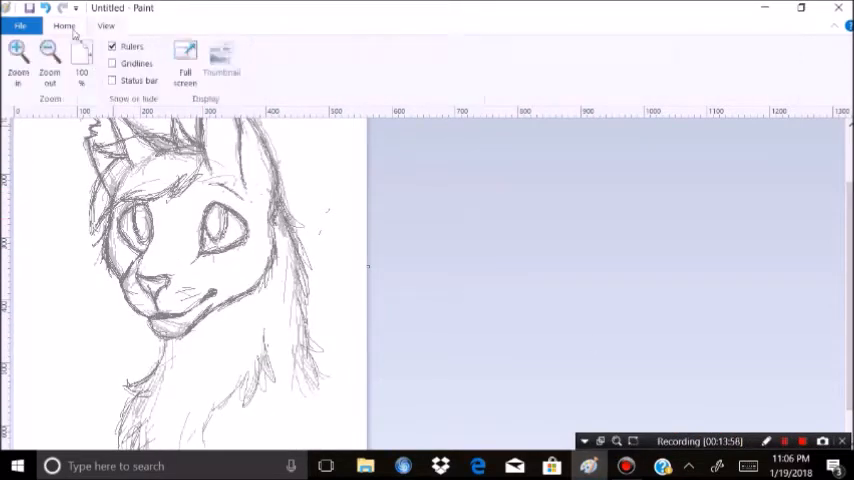
pyautogui.click(64, 24)
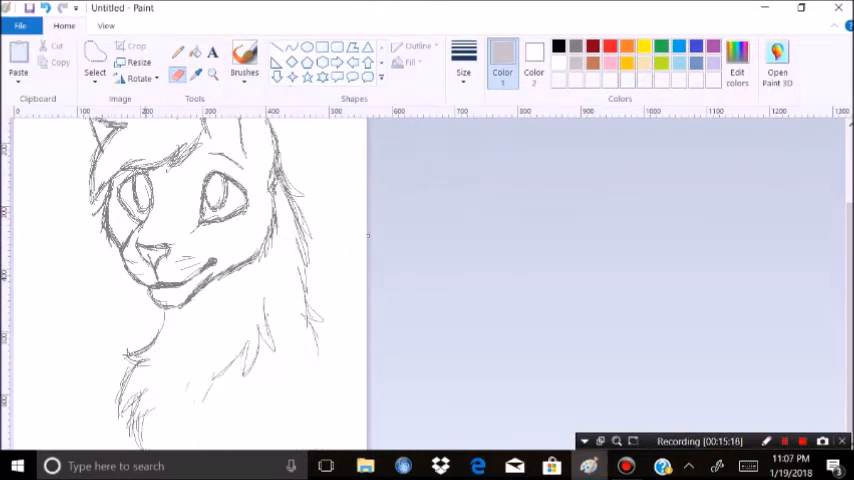
pyautogui.click(106, 24)
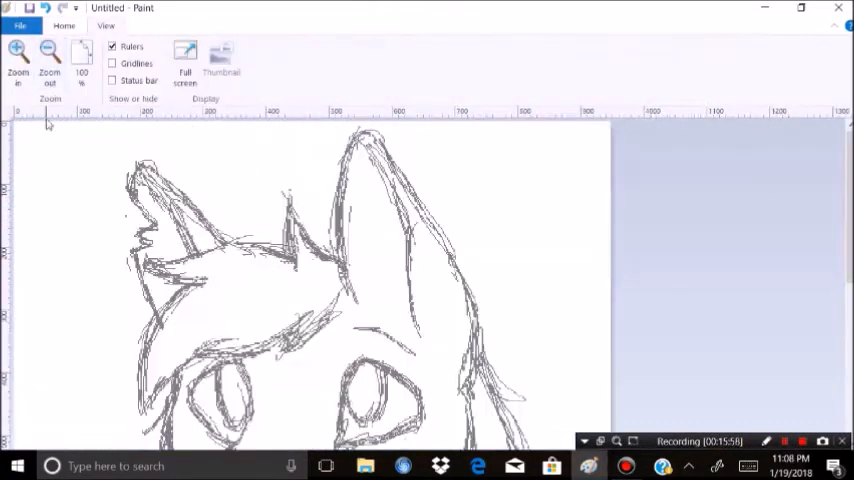
pyautogui.click(48, 60)
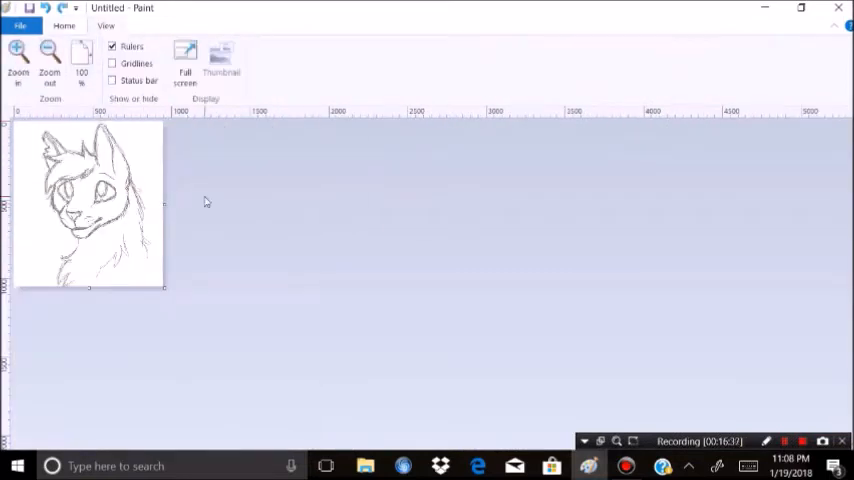
pyautogui.click(64, 24)
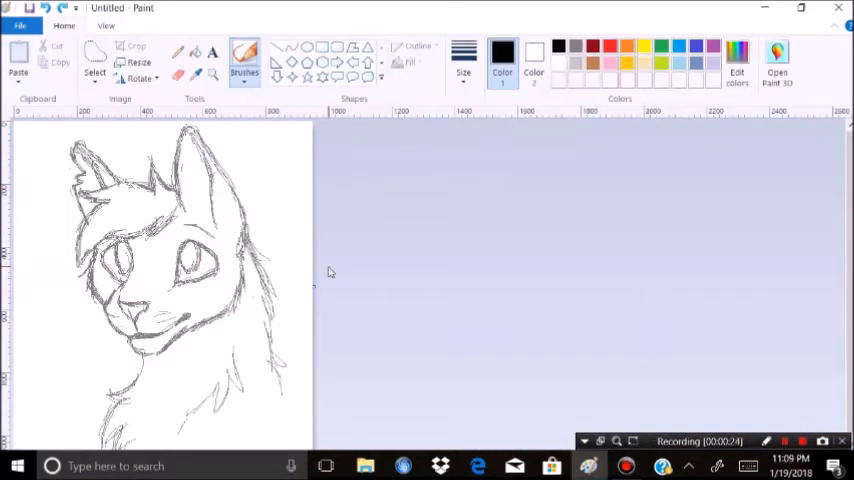
# - Choose a custom brownish-orange and brush it over the cat's head and body, leaving muzzle and chest white
pyautogui.click(736, 60)
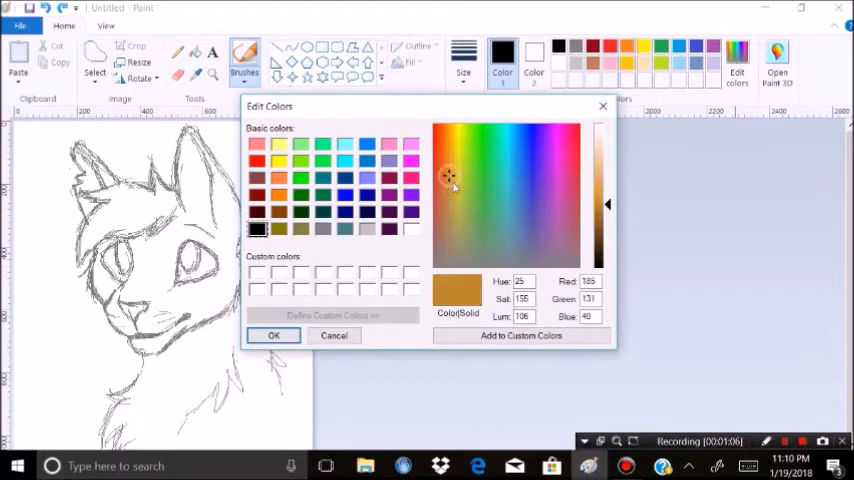
pyautogui.click(444, 162)
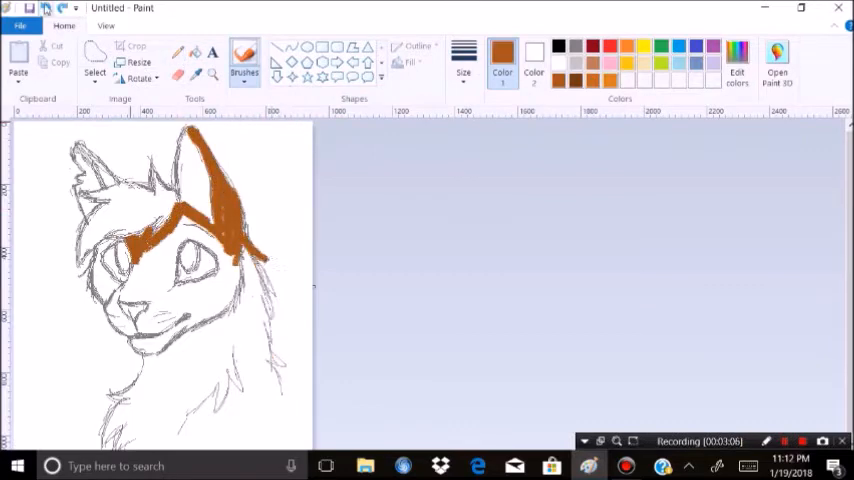
pyautogui.click(736, 60)
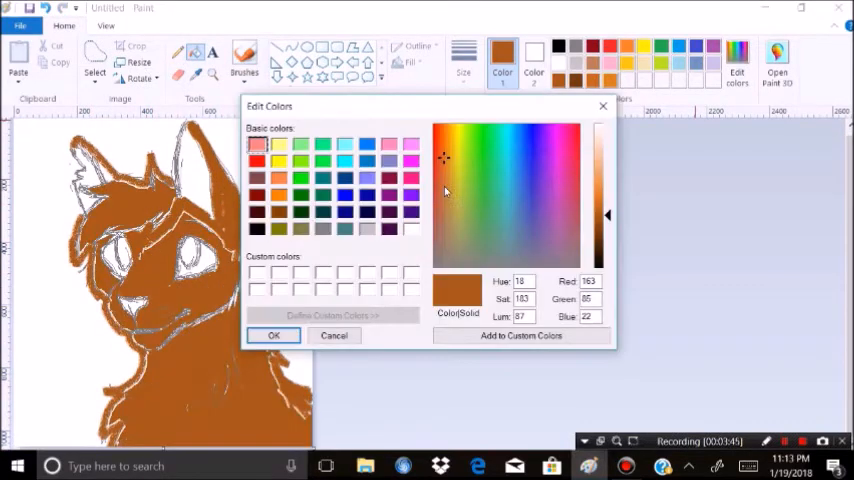
pyautogui.click(572, 130)
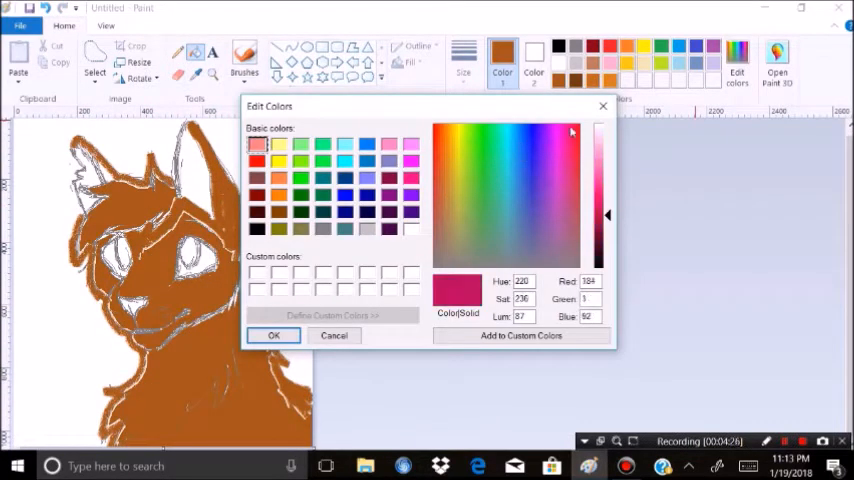
# - Paint darker brown shading on the head, fur strokes on the neck, pink ears and nose, teal background
pyautogui.click(274, 336)
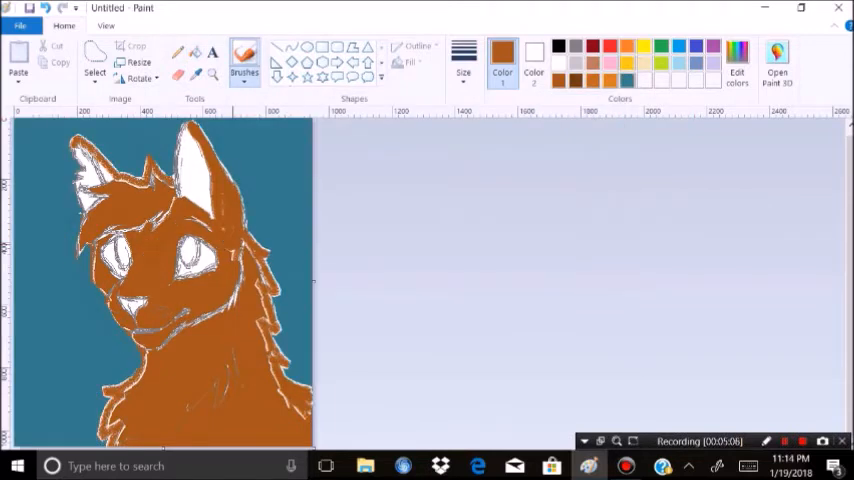
pyautogui.click(736, 60)
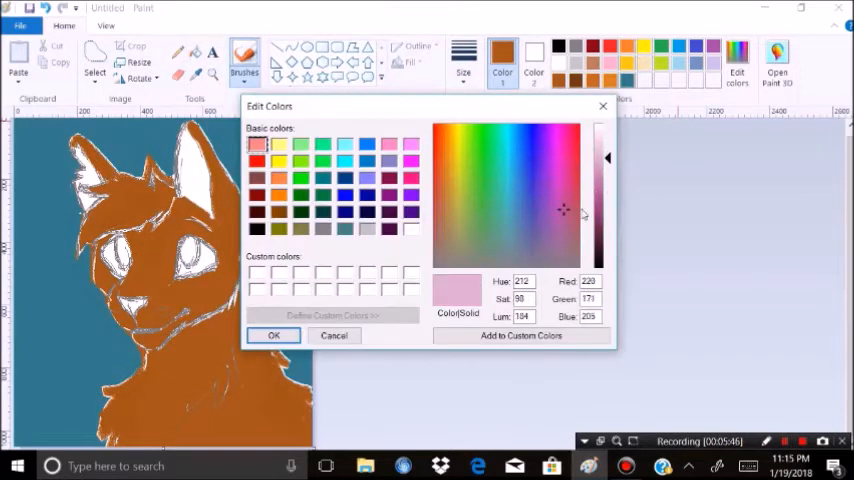
pyautogui.click(274, 336)
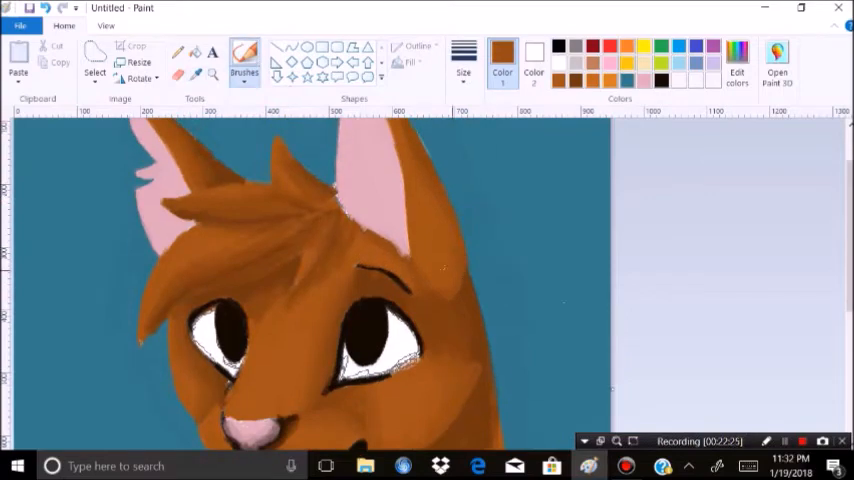
pyautogui.click(736, 70)
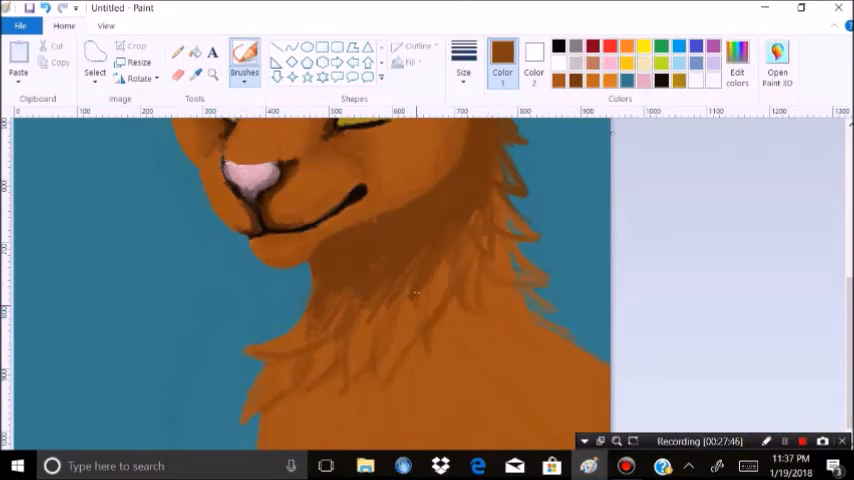
# - Fill the eyes yellow and blend orange shading across the muzzle and cheeks
pyautogui.click(104, 24)
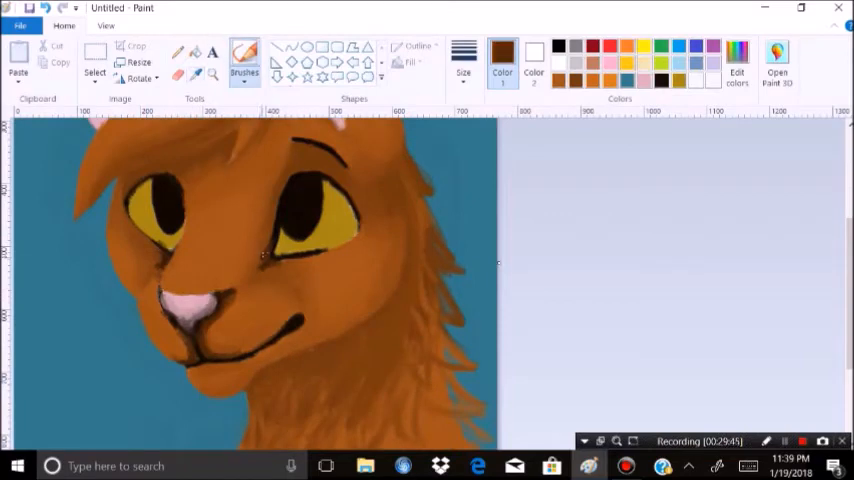
pyautogui.scroll(-3)
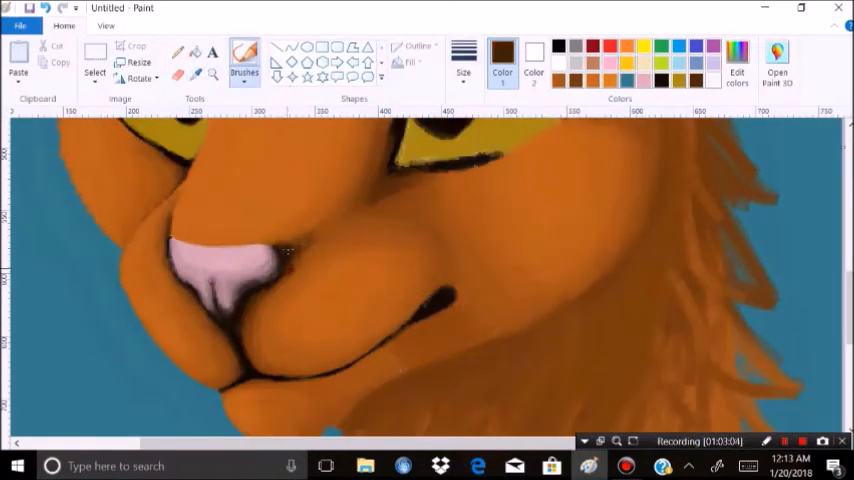
# - Zoom on the eyes and blend smoother orange shading with highlights over head, ears and neck
pyautogui.click(106, 24)
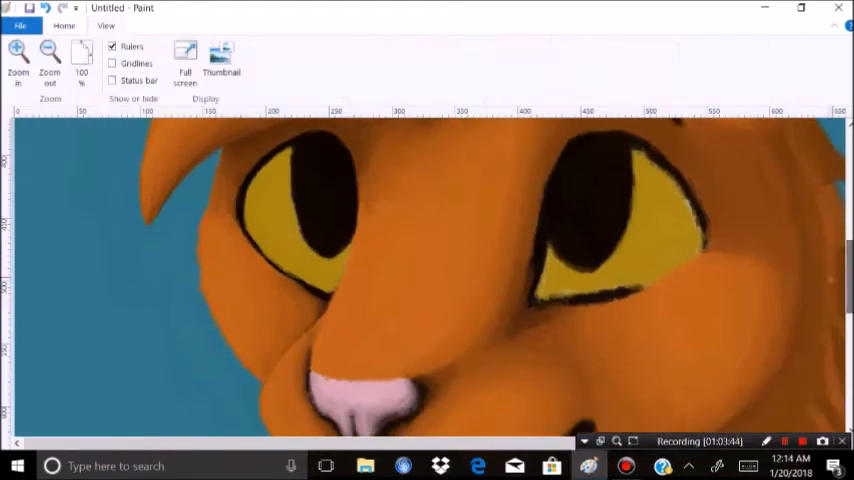
pyautogui.click(64, 24)
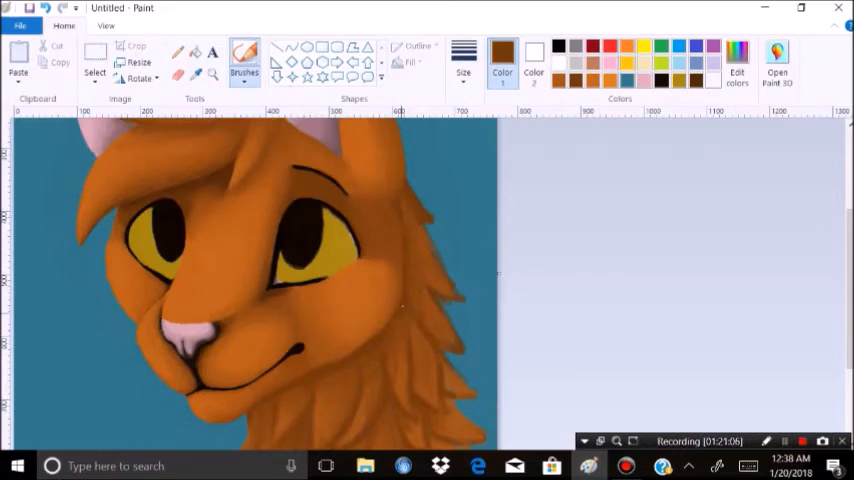
# - Shape the chest ruff into layered pointed fur tufts with darker edges and lighter orange highlights
pyautogui.scroll(-3)
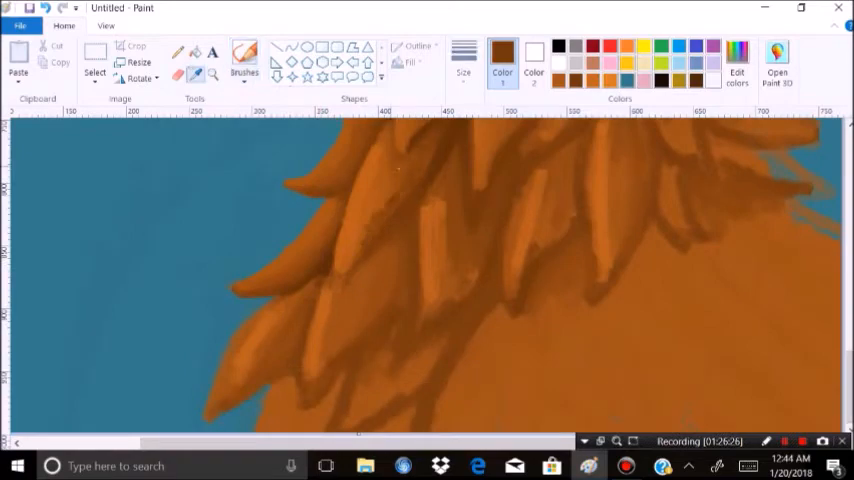
pyautogui.click(104, 24)
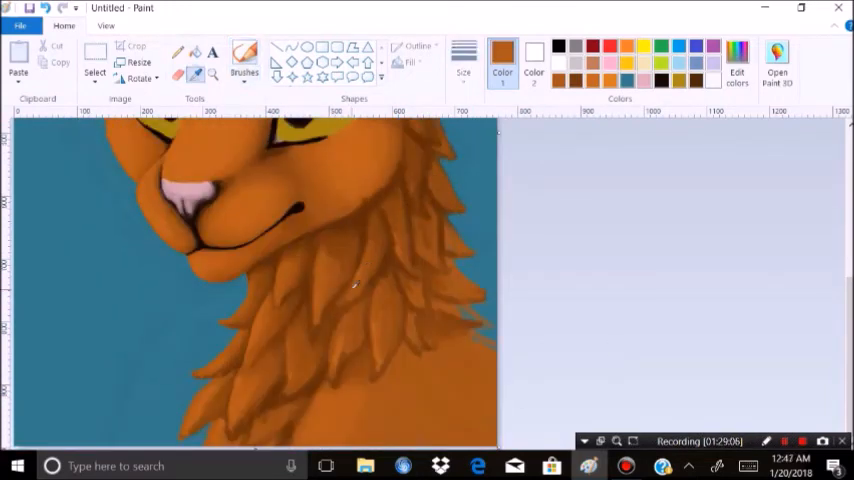
pyautogui.click(242, 60)
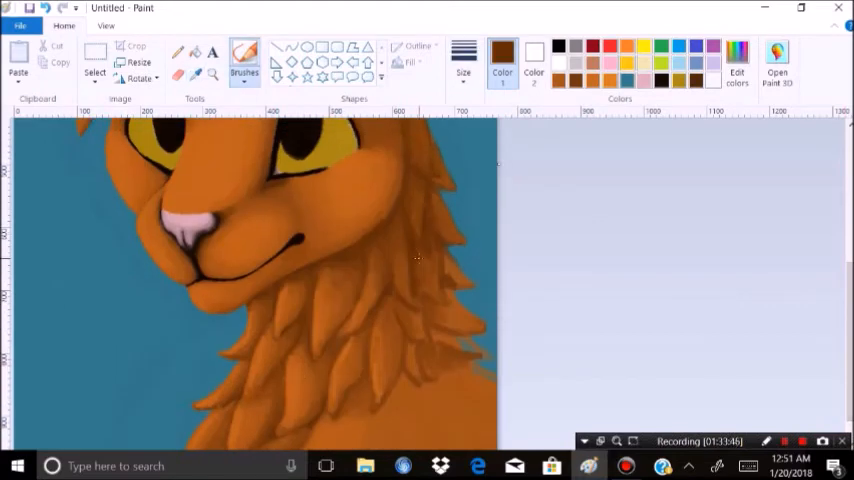
pyautogui.scroll(-3)
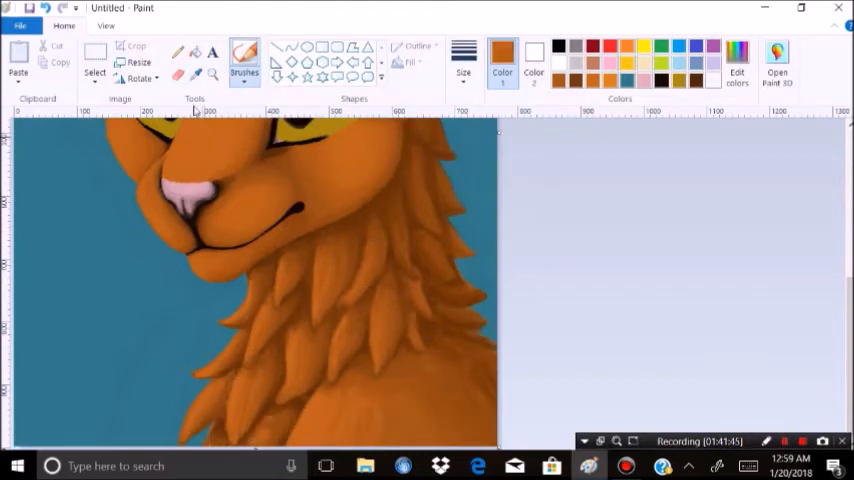
# - Add fine strand texture and darker edges to the chest tufts, then preview the whole portrait
pyautogui.click(332, 182)
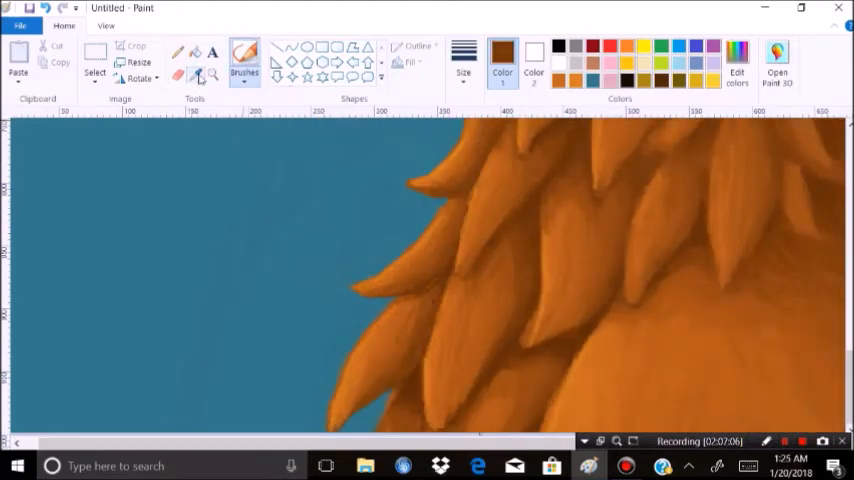
pyautogui.click(106, 24)
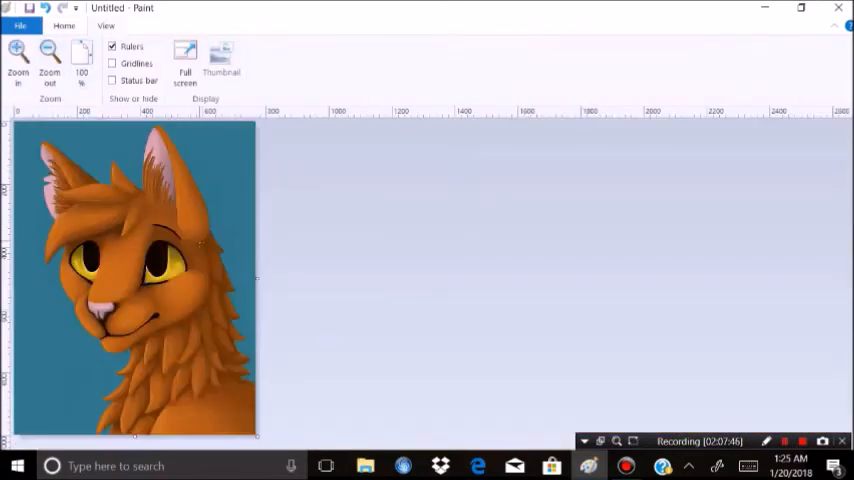
pyautogui.click(64, 24)
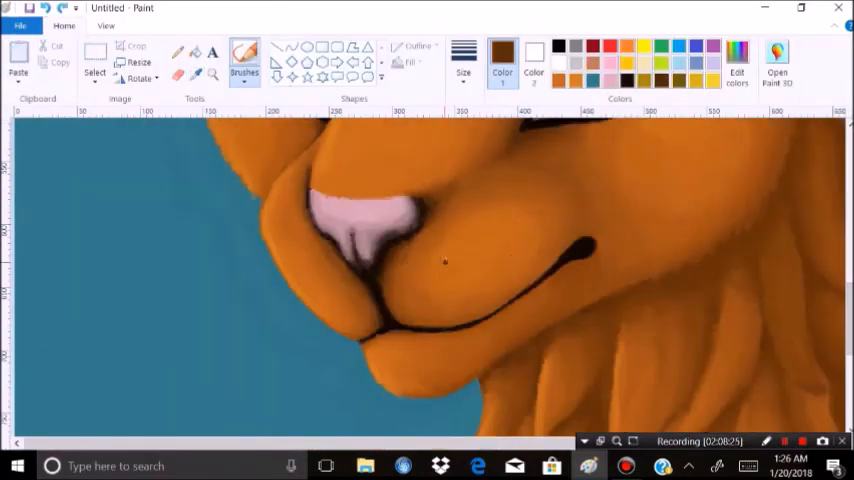